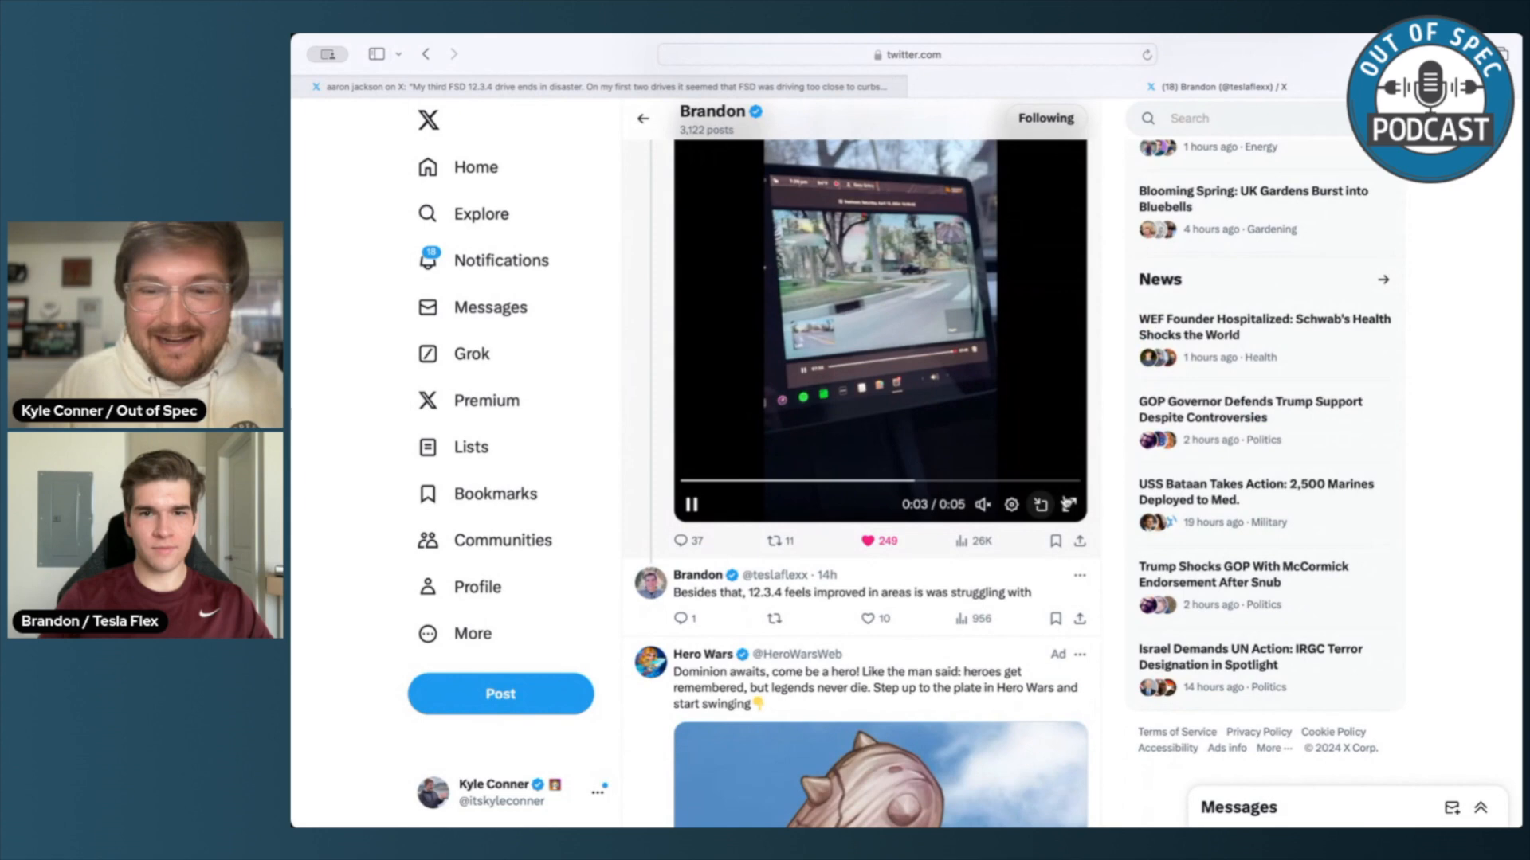
# Step: Scroll the thread so Brandon's post text above the curb-driving video is readable
pyautogui.click(1069, 505)
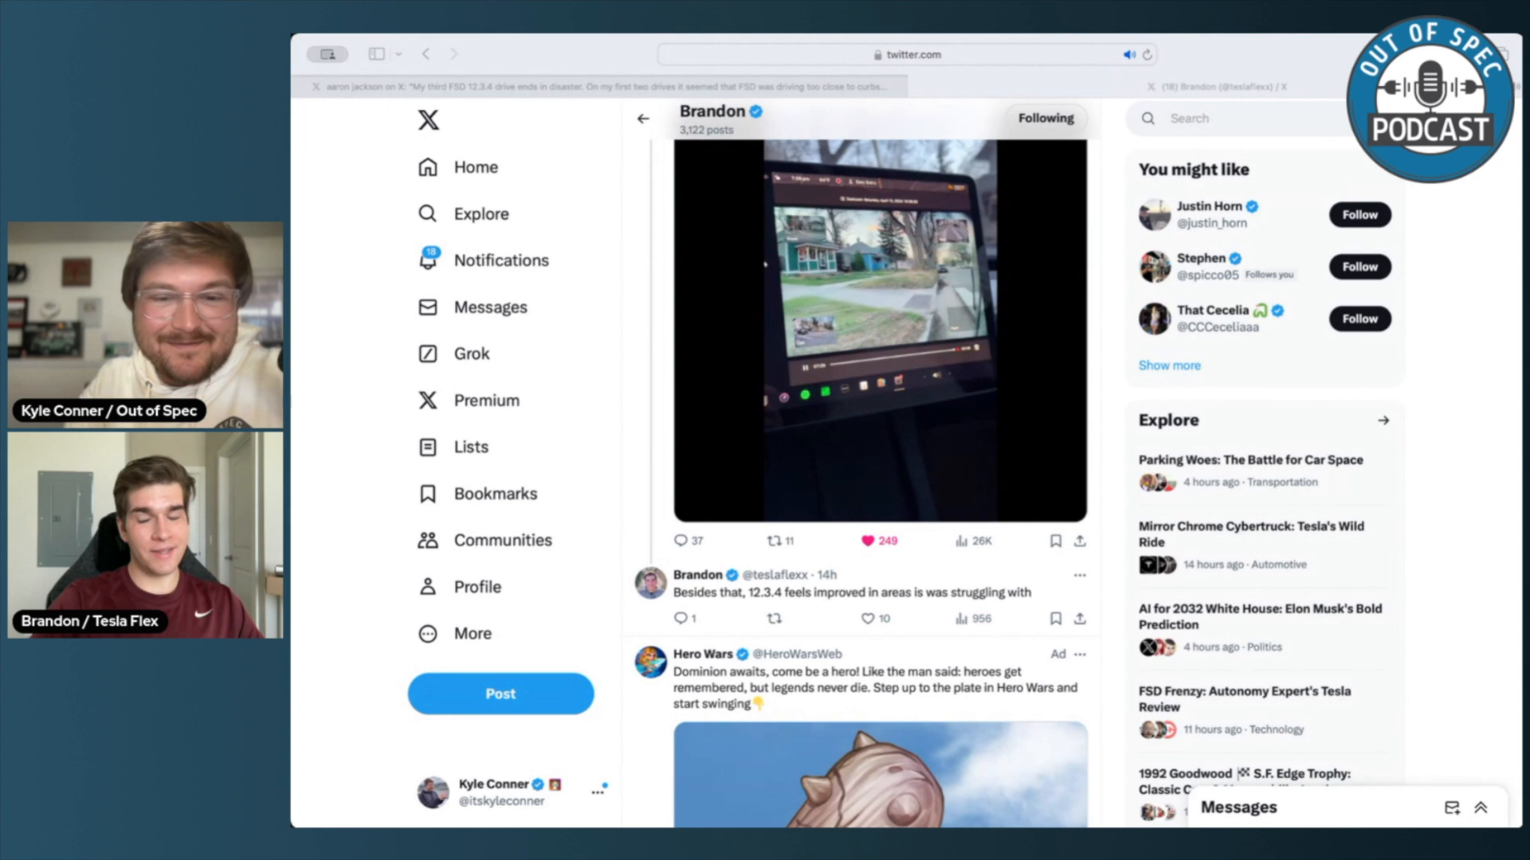
pyautogui.scroll(3)
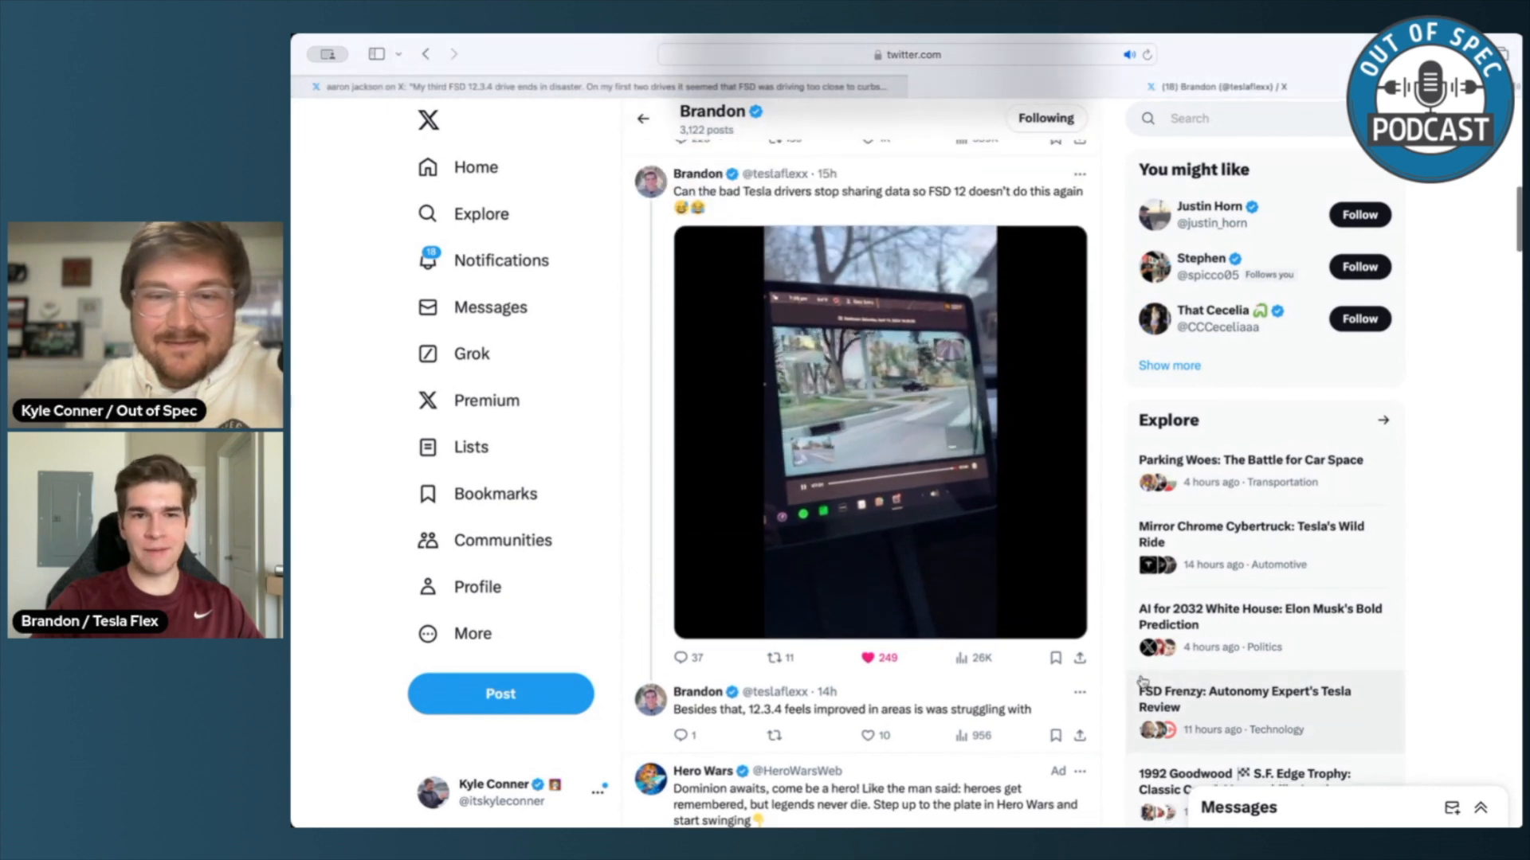
pyautogui.click(878, 428)
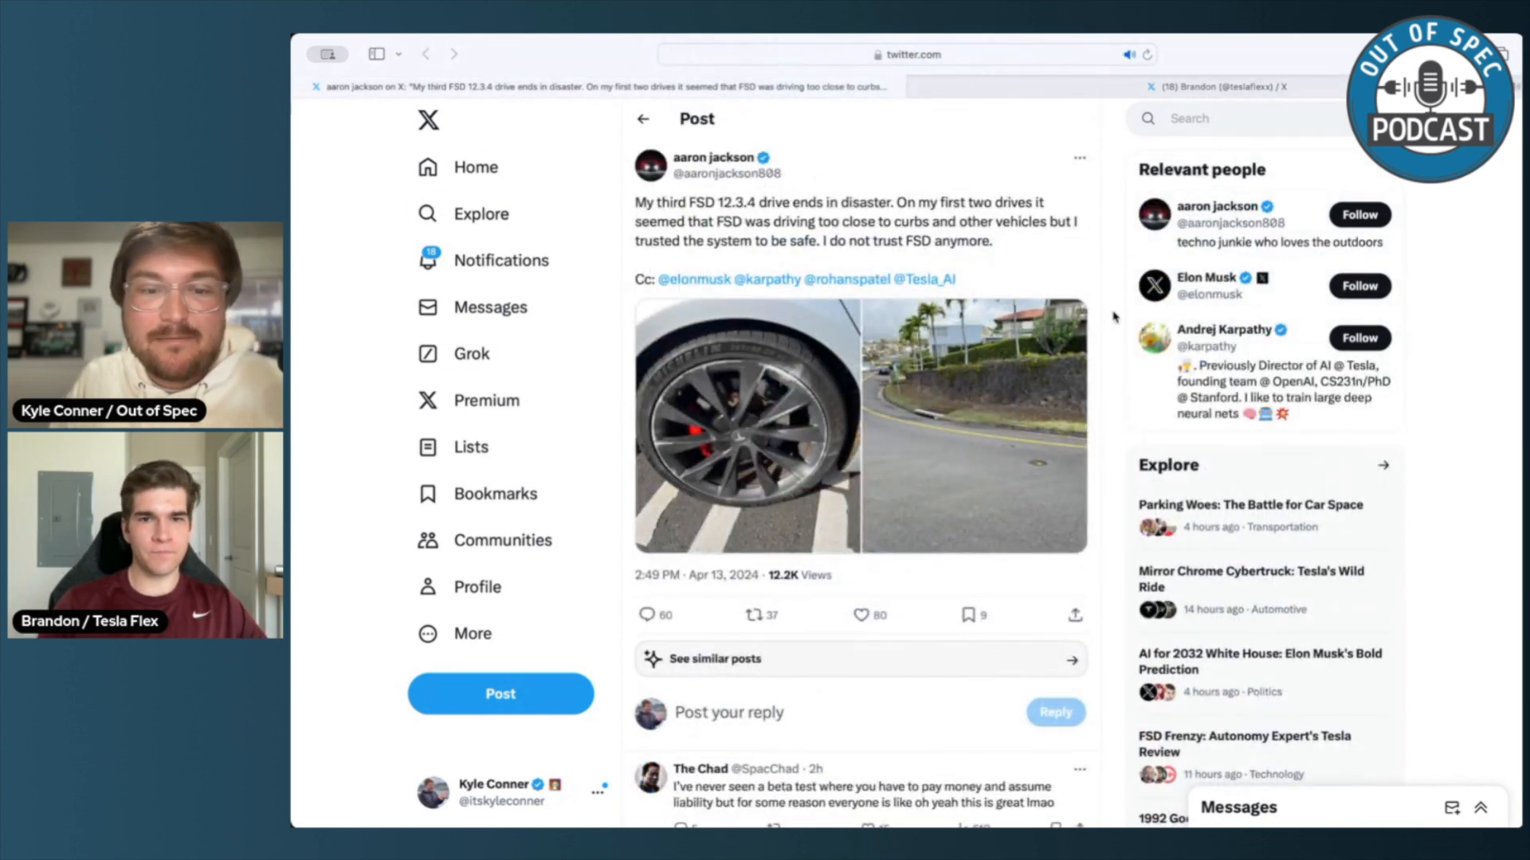
pyautogui.moveTo(478, 213)
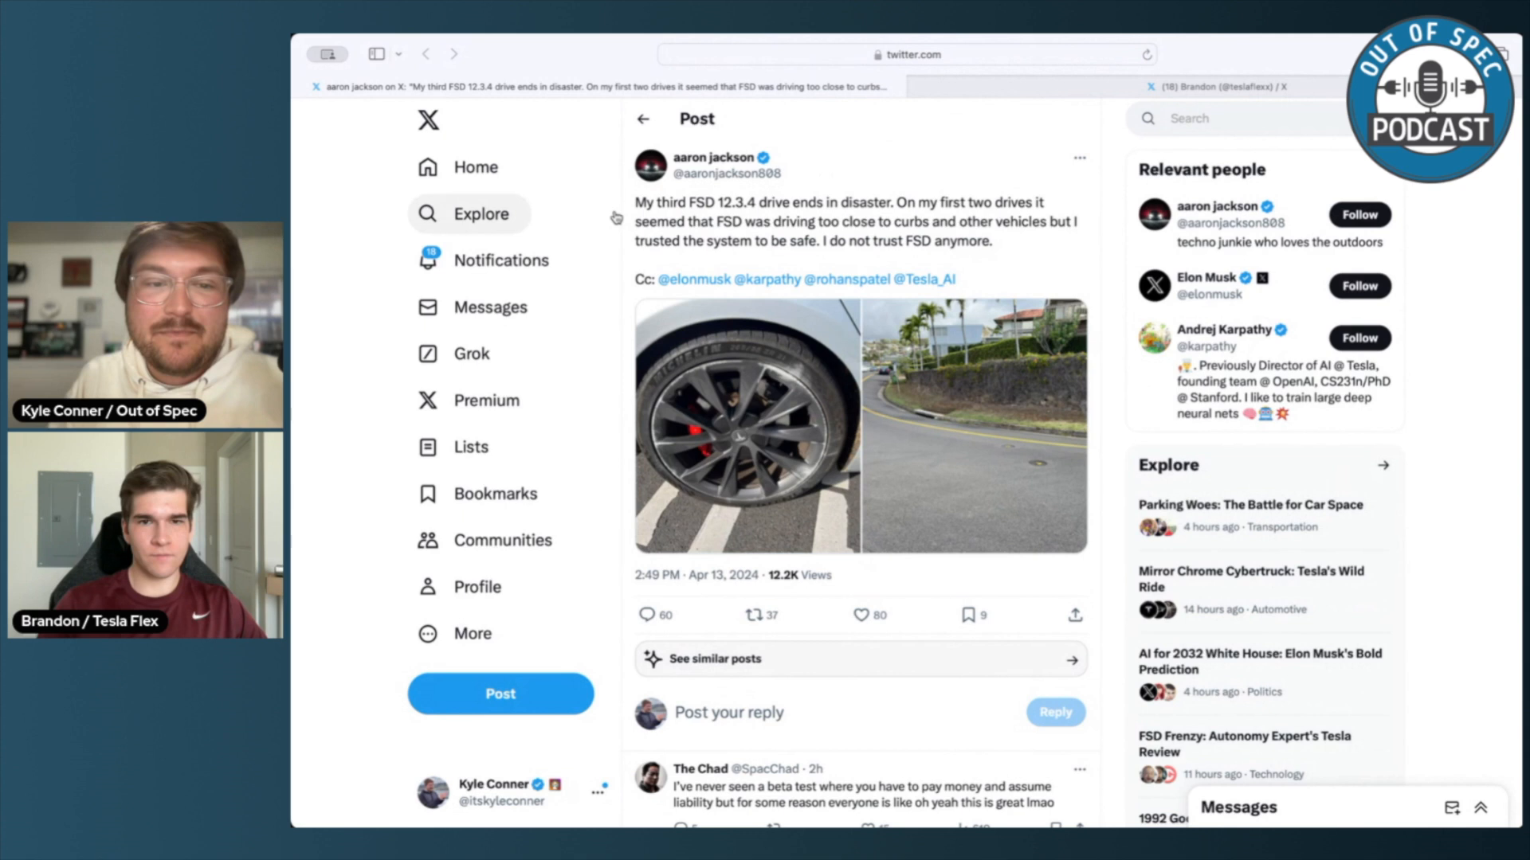
pyautogui.moveTo(712, 157)
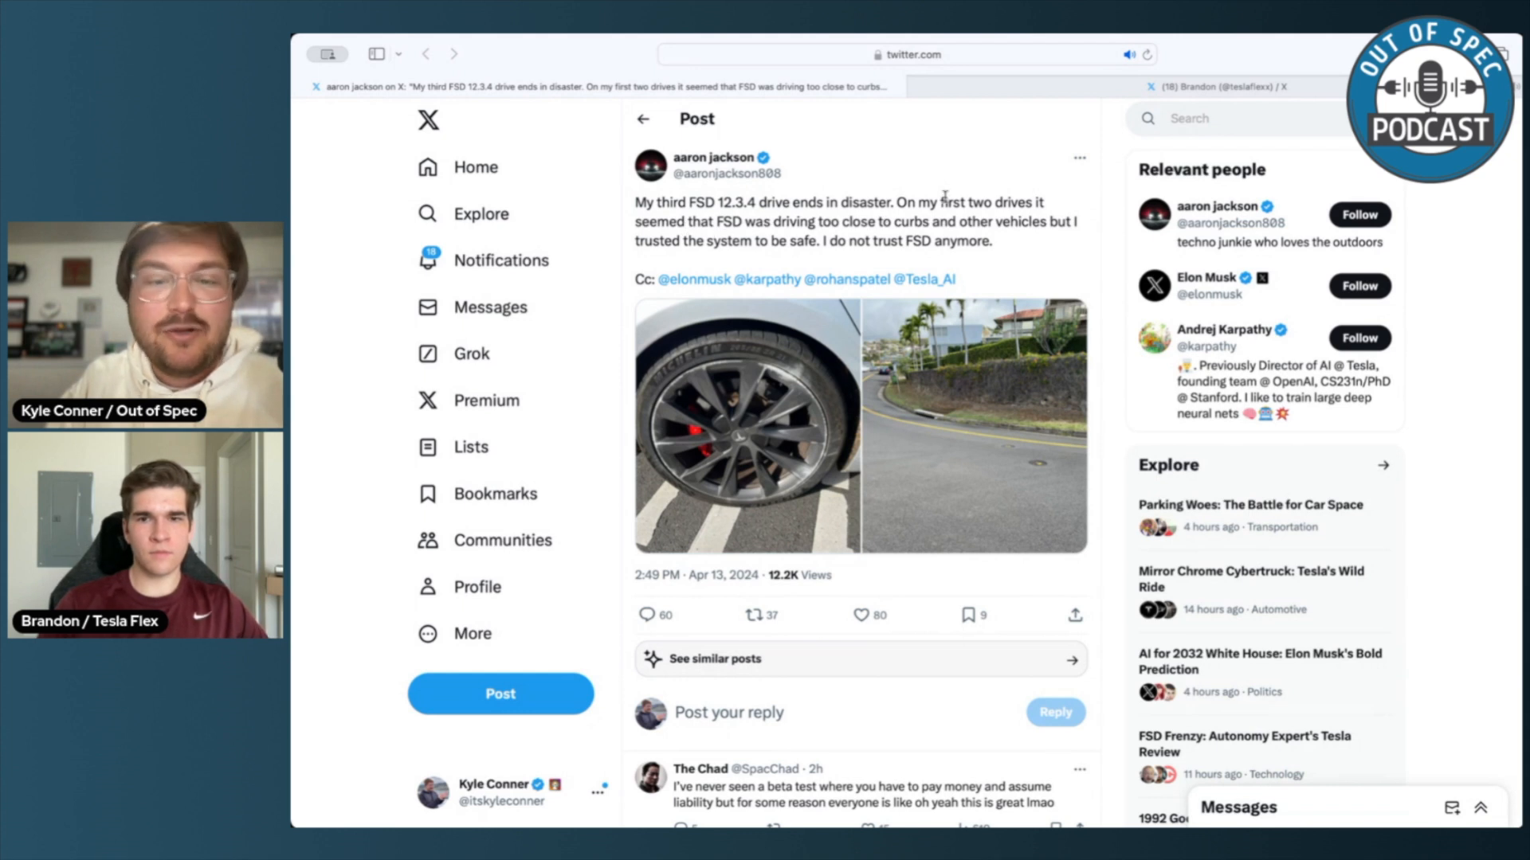
pyautogui.moveTo(951, 188)
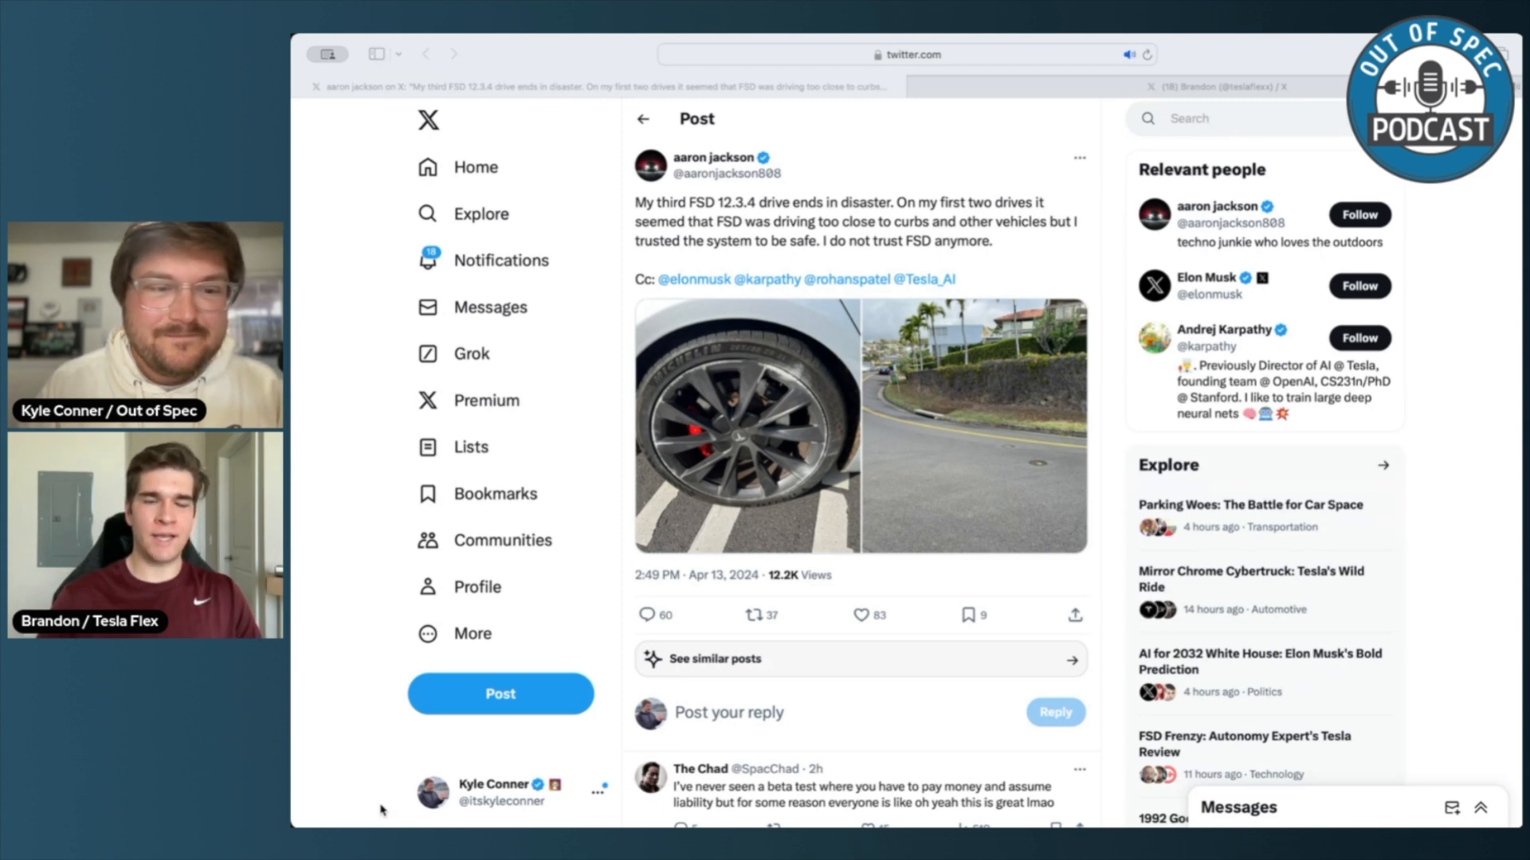
pyautogui.click(862, 615)
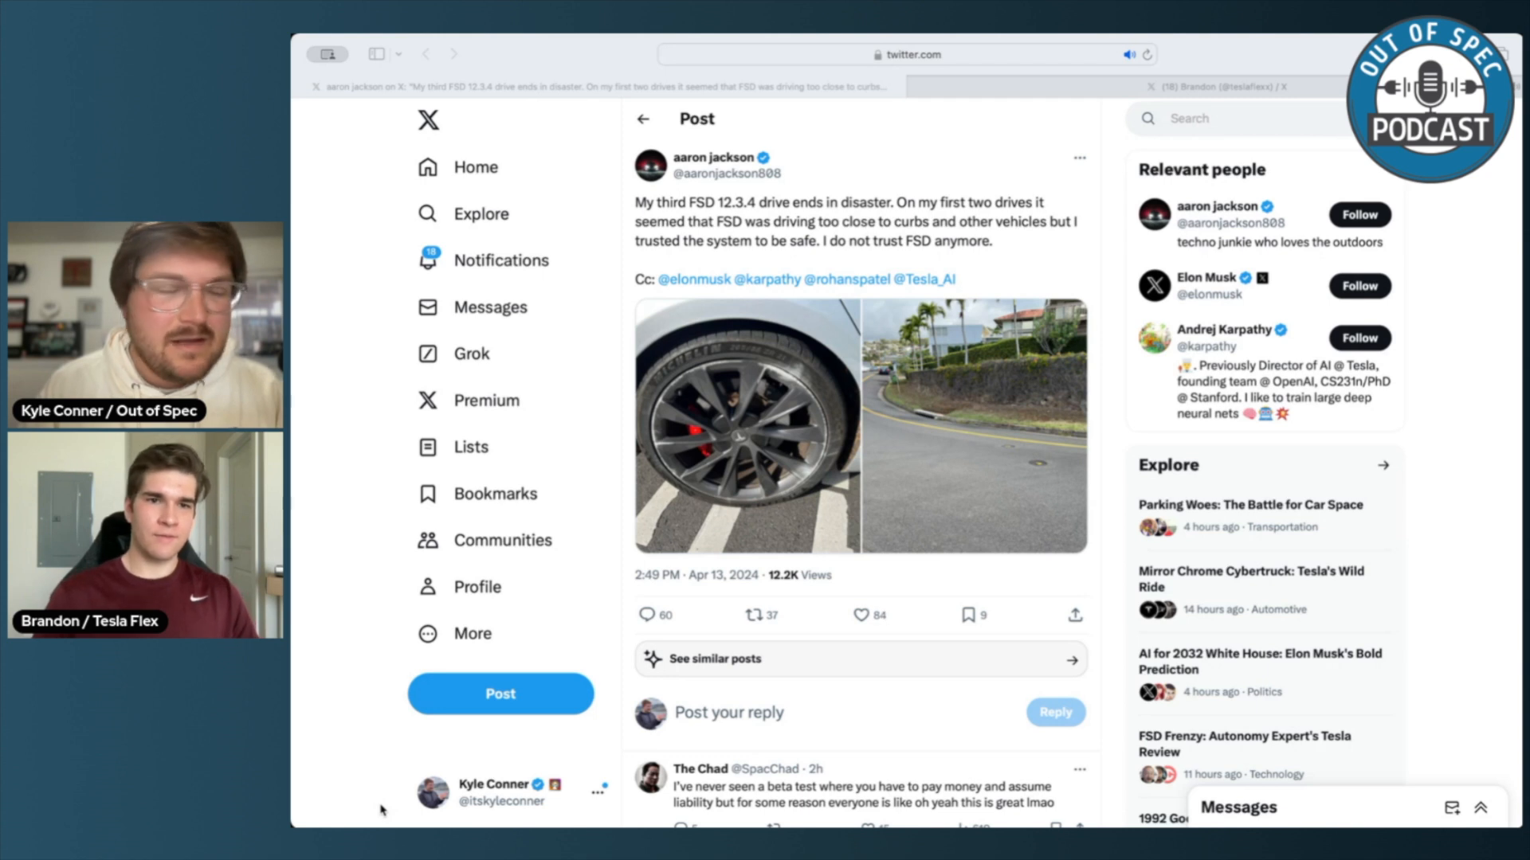